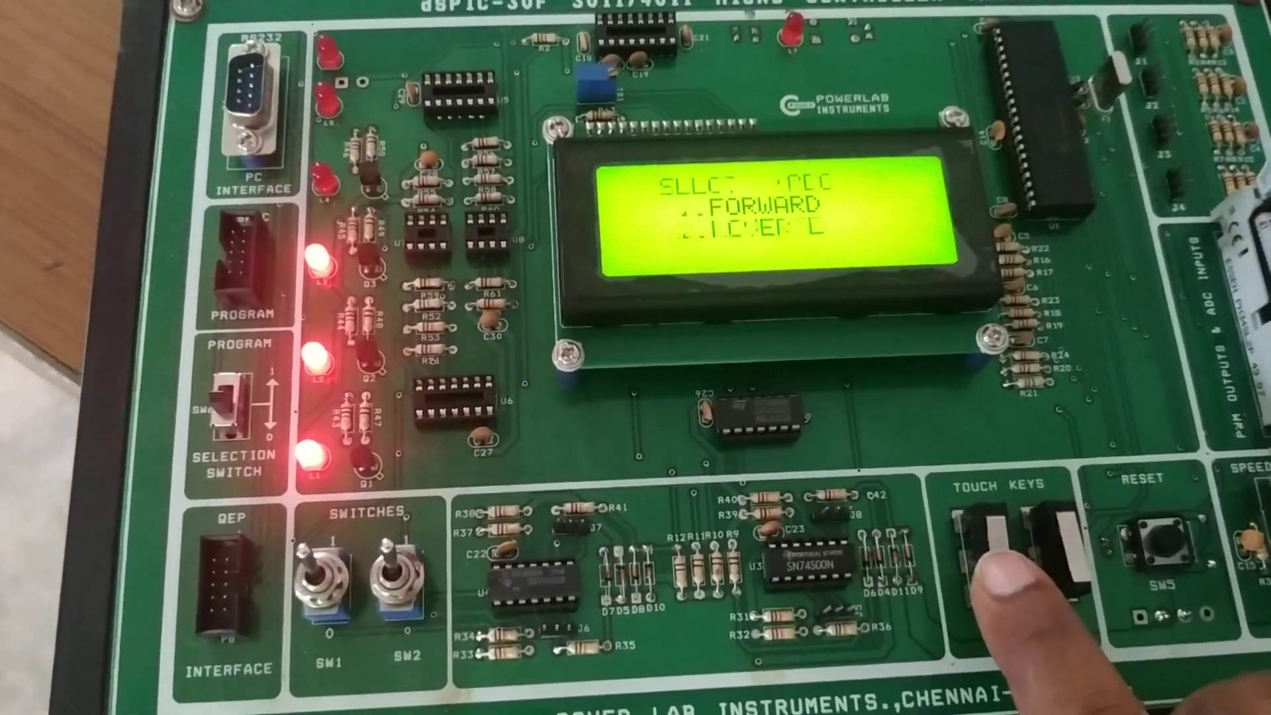
pyautogui.click(1005, 551)
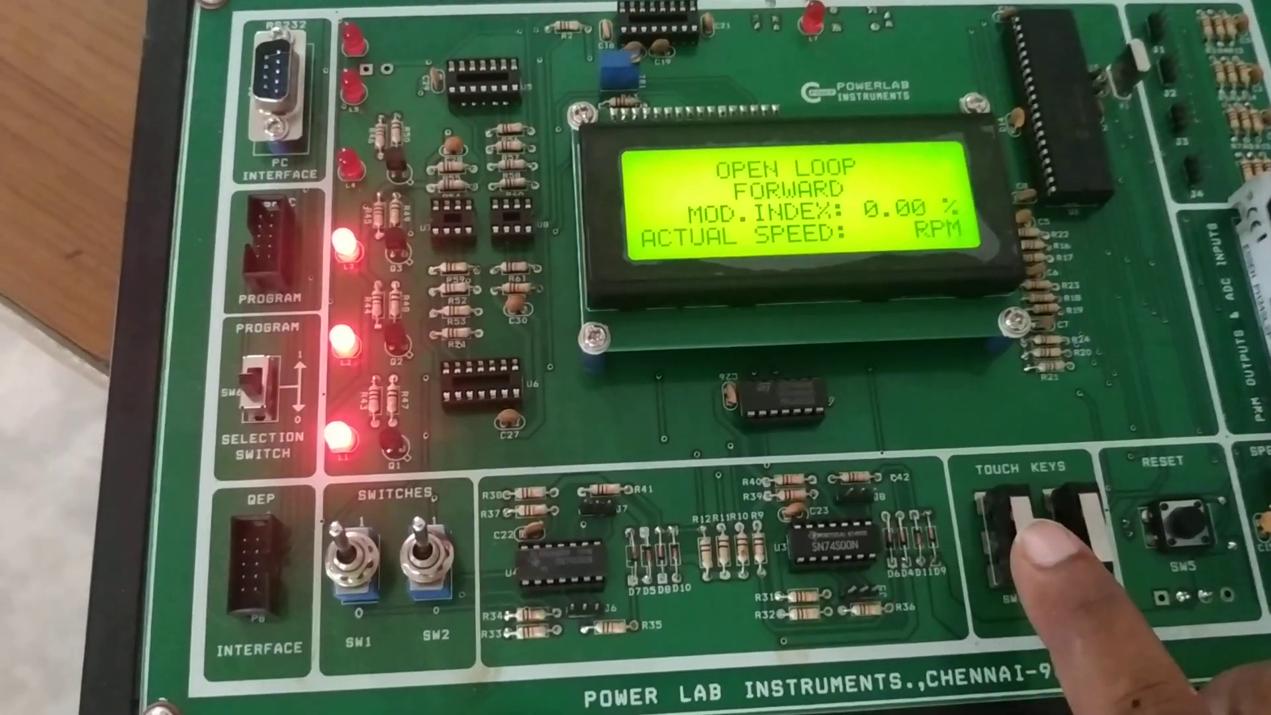
pyautogui.click(1013, 551)
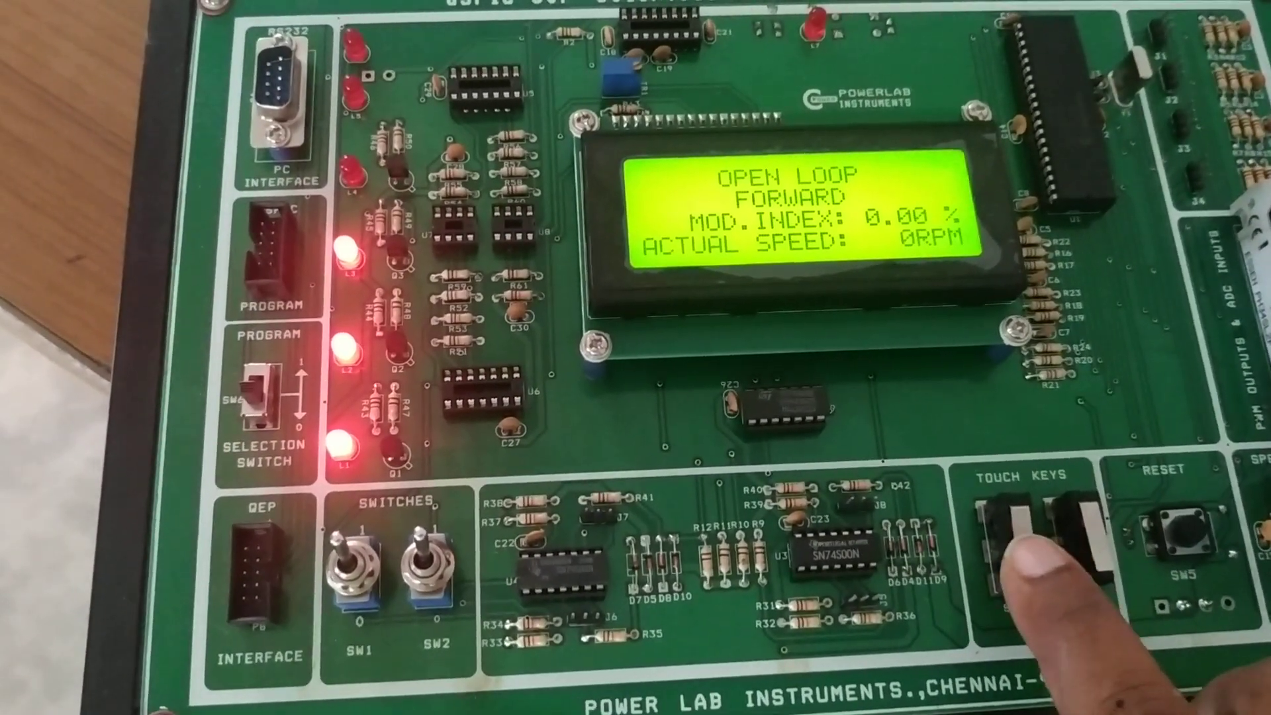
pyautogui.click(1017, 535)
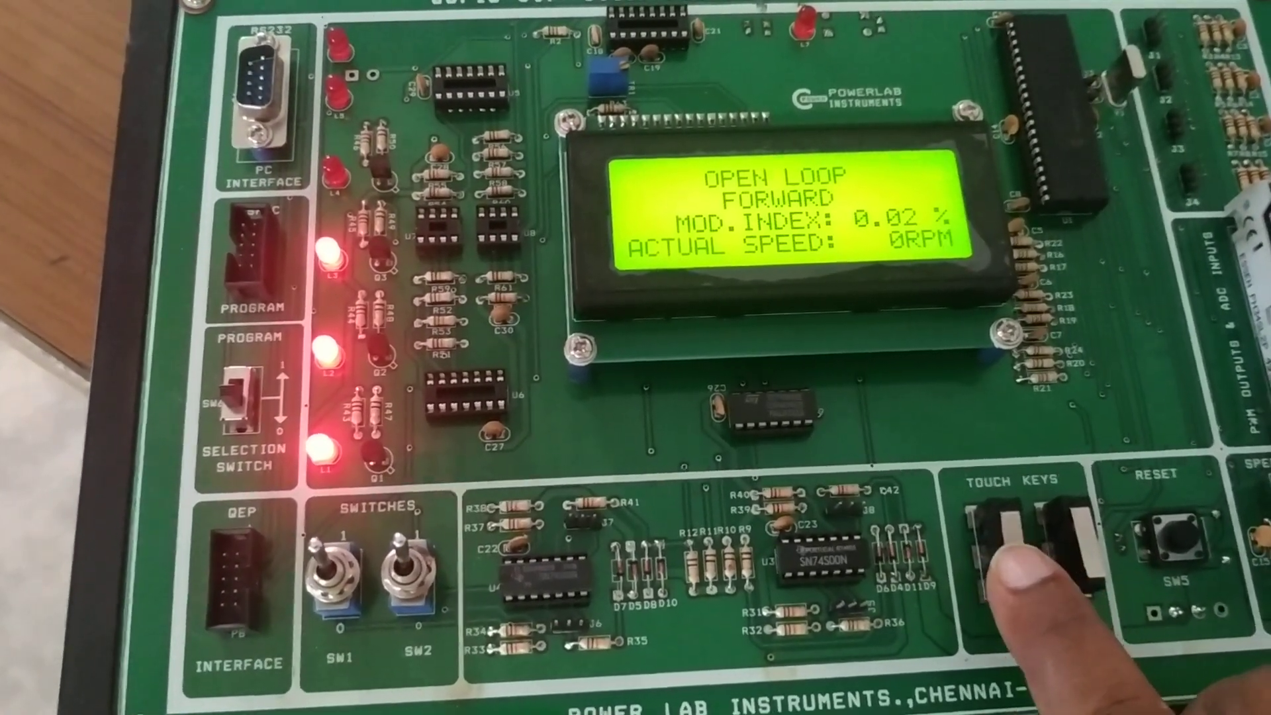
pyautogui.click(1006, 559)
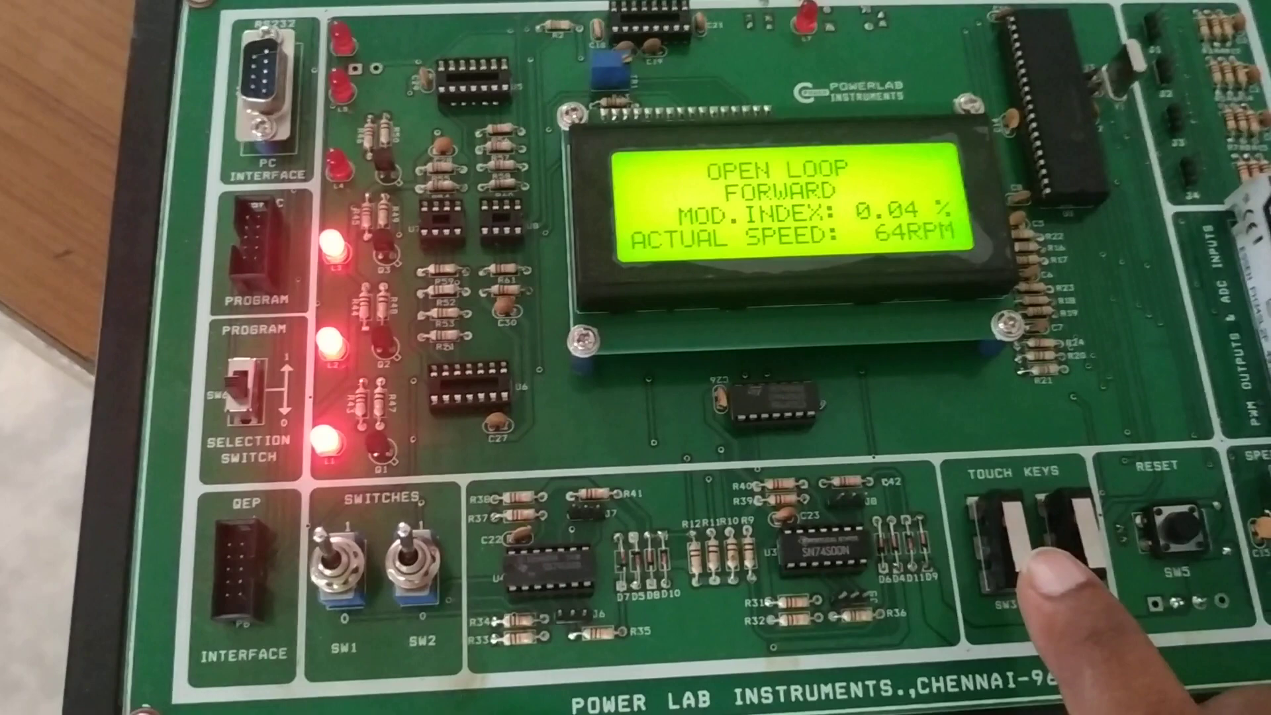